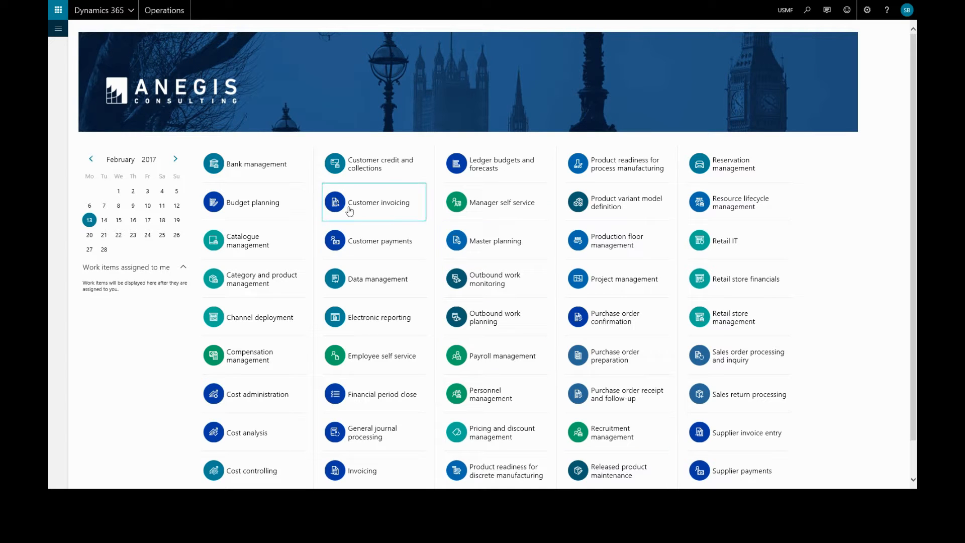
{"action": "mouse_move", "coordinate": [57, 30]}
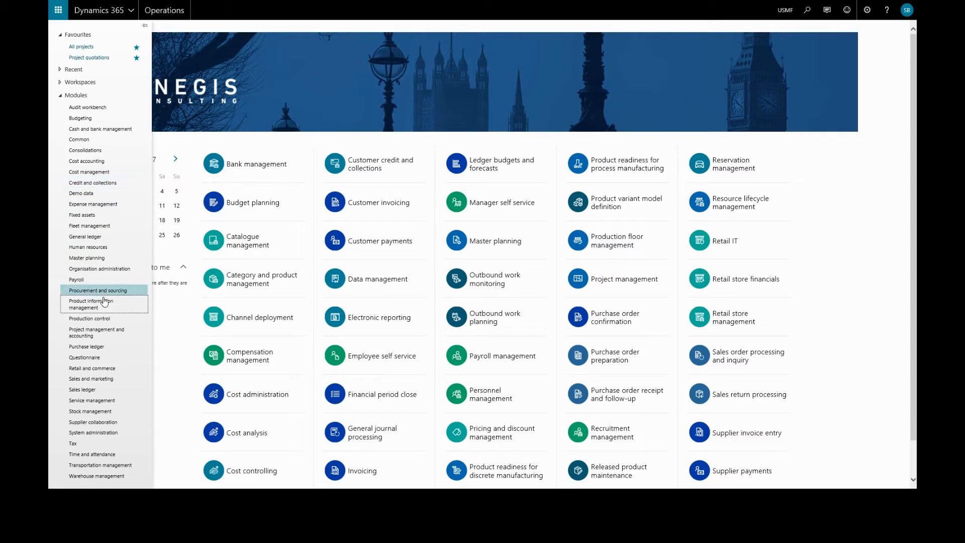
Step: Navigate to Product information management > Setup > Category hierarchies
{"action": "left_click", "coordinate": [98, 304]}
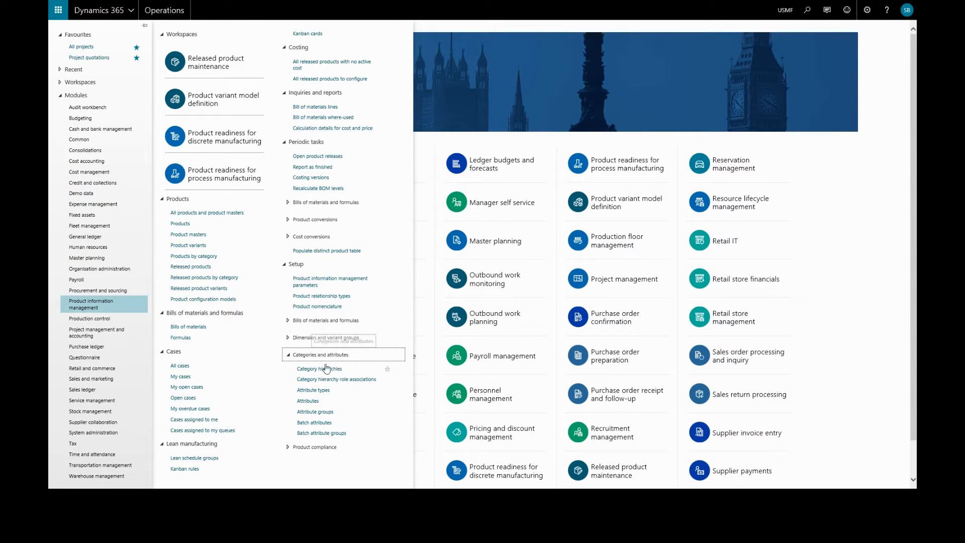
{"action": "left_click", "coordinate": [320, 368]}
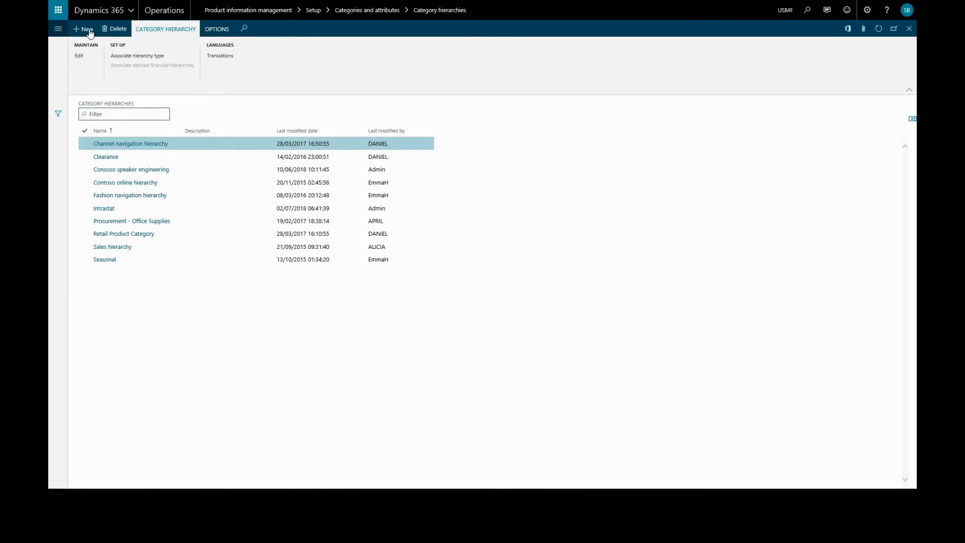
Step: Create a new category hierarchy named High Fashion
{"action": "left_click", "coordinate": [83, 28]}
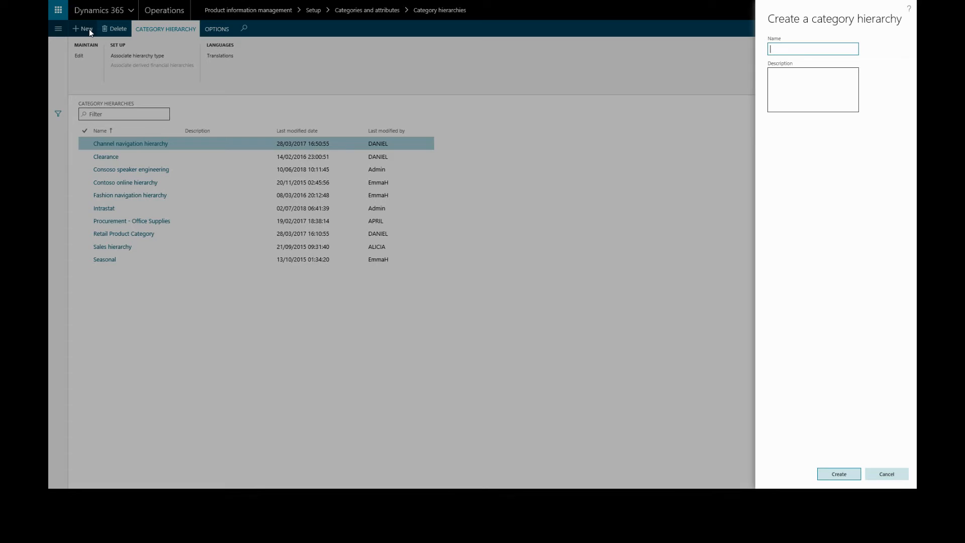
{"action": "type", "text": "High"}
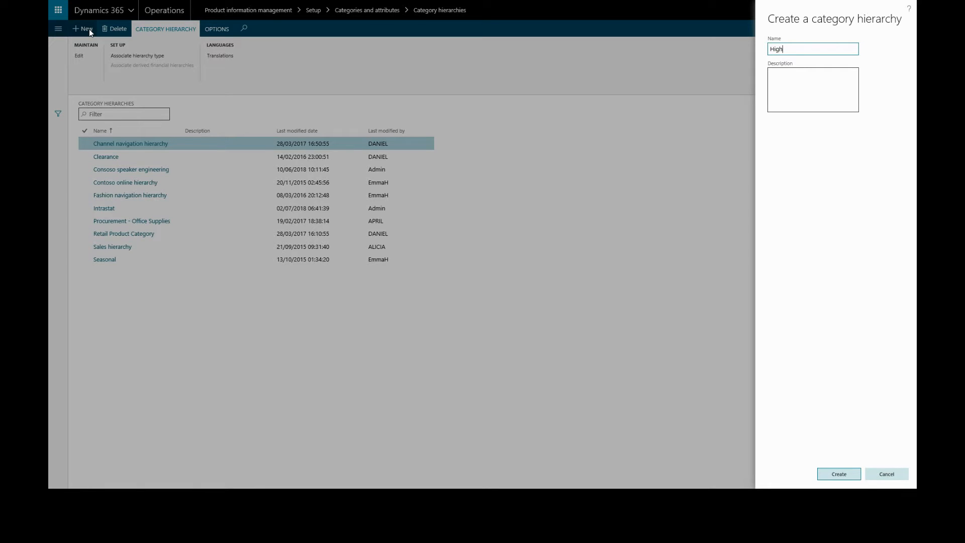
{"action": "type", "text": "Fashion"}
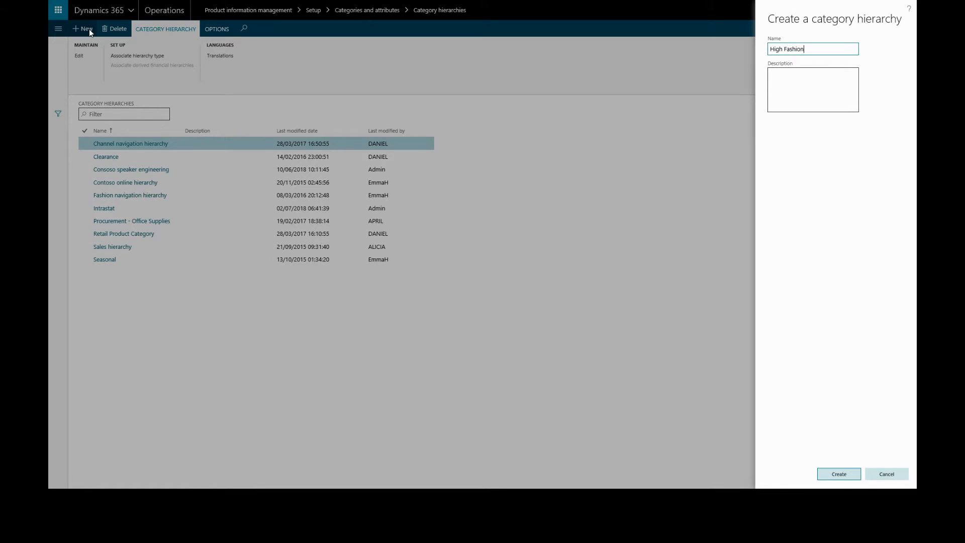
{"action": "triple_click", "coordinate": [812, 48]}
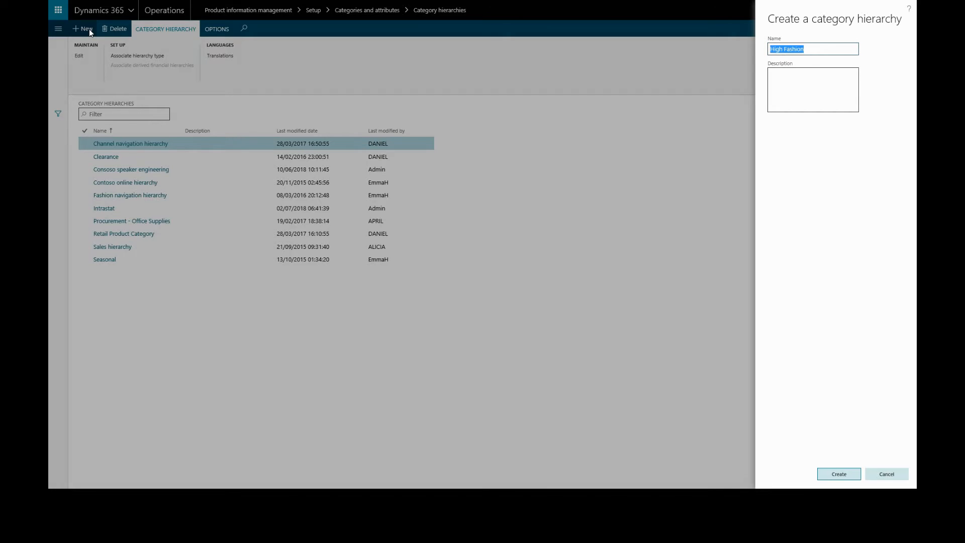
{"action": "left_click", "coordinate": [837, 474]}
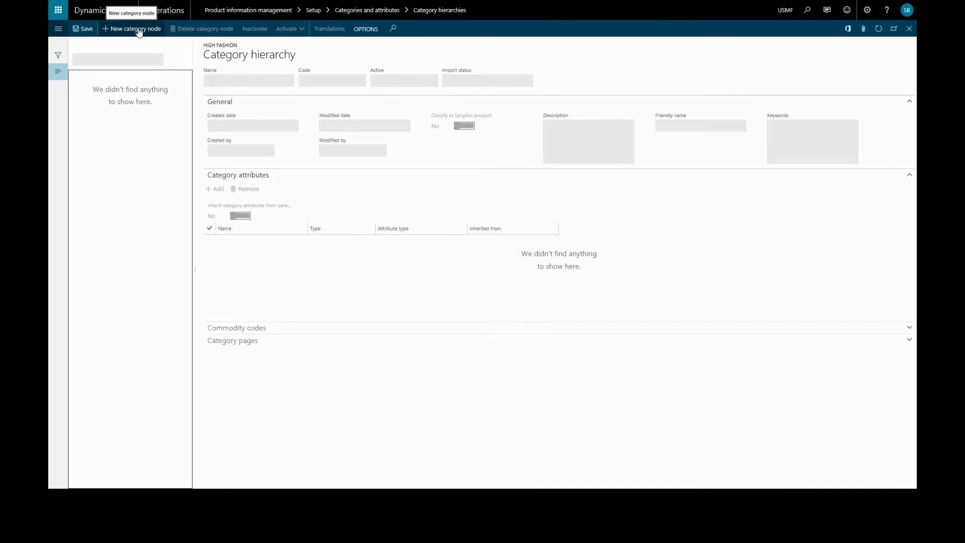
Step: Add root node High Fashion, code HiFash, classified as tangible product, and start adding attributes
{"action": "left_click", "coordinate": [130, 28]}
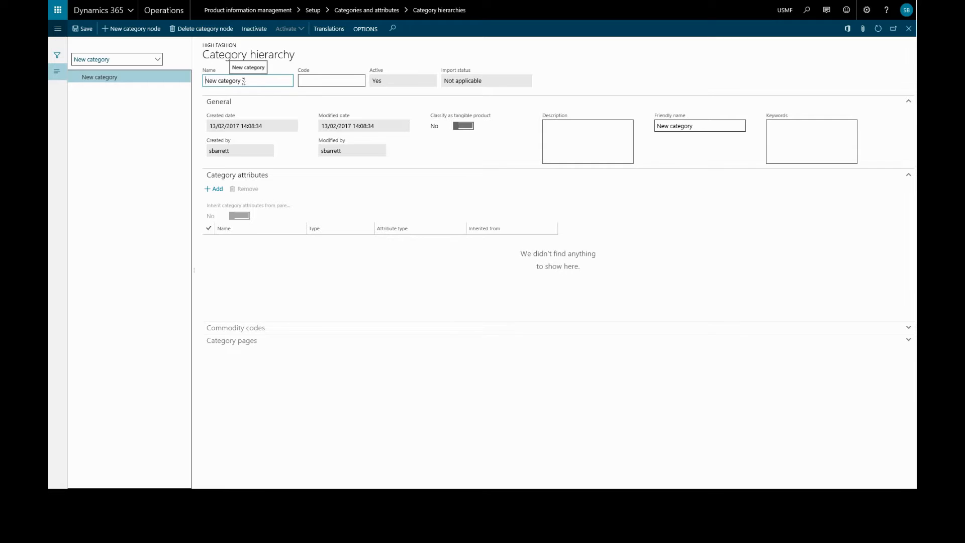
{"action": "triple_click", "coordinate": [247, 81]}
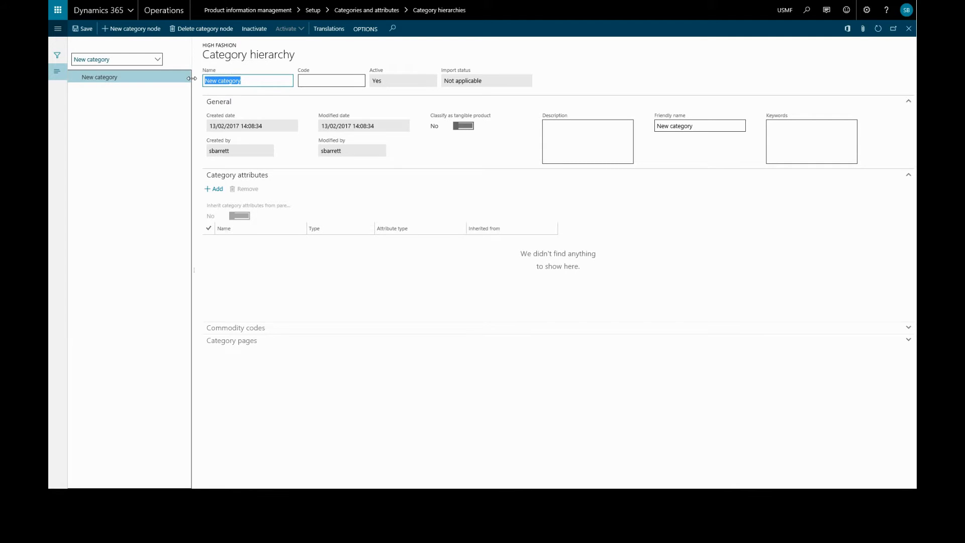
{"action": "type", "text": "High Fas"}
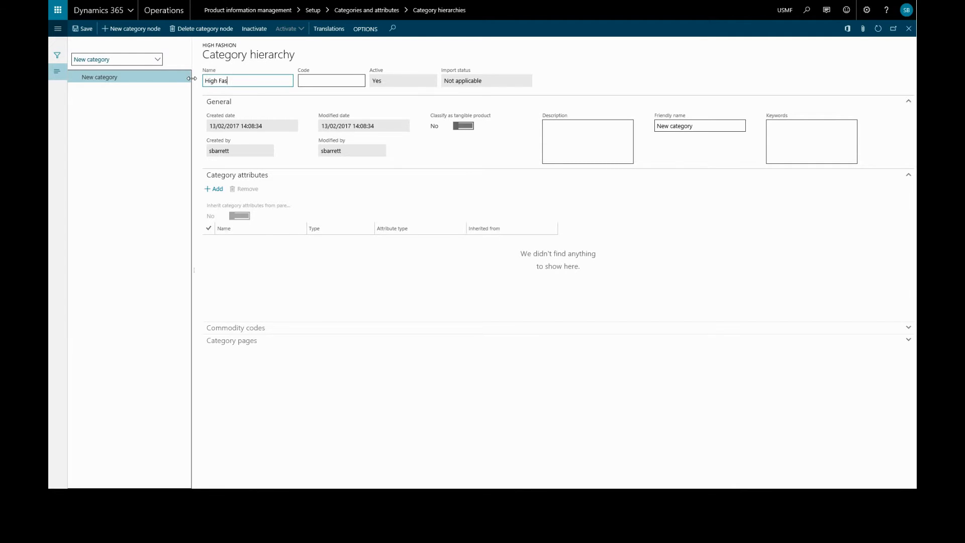
{"action": "type", "text": "hion"}
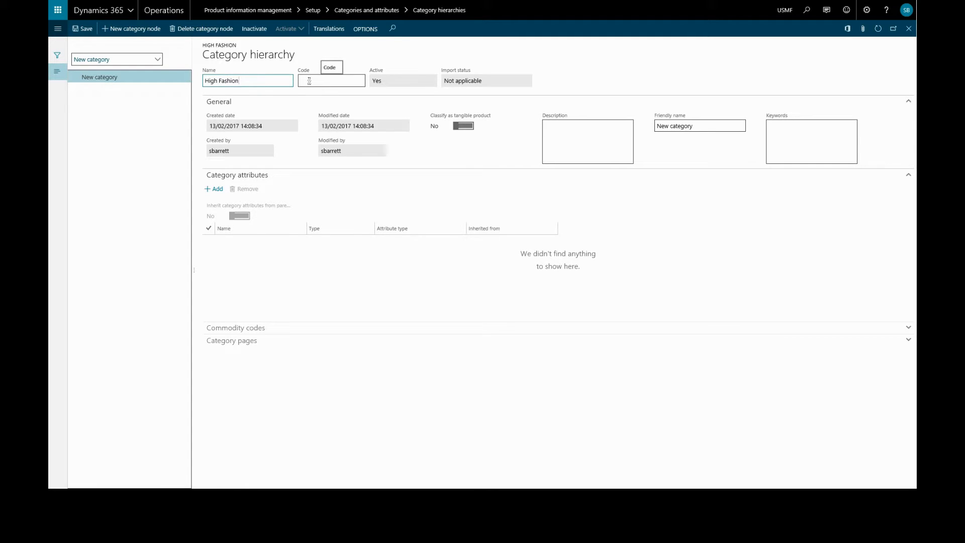
{"action": "left_click", "coordinate": [330, 81]}
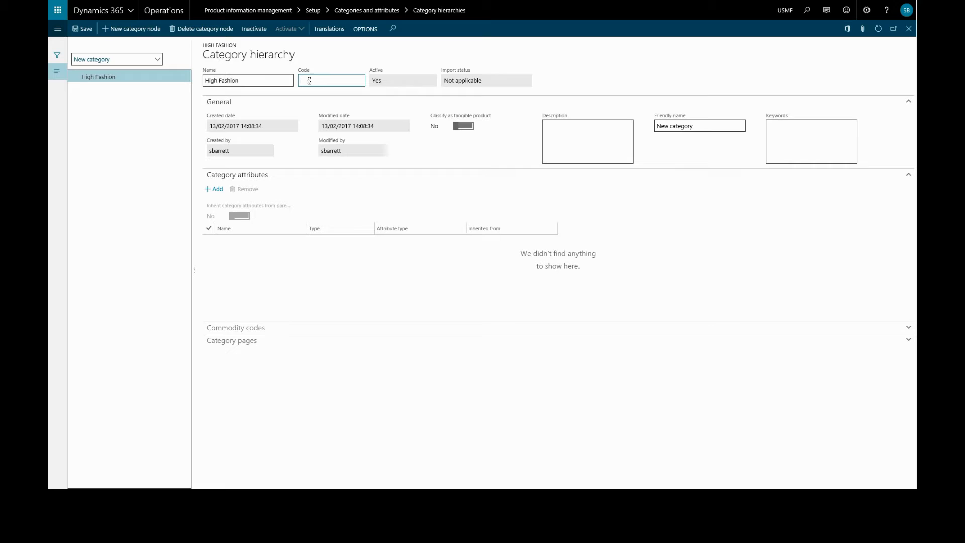
{"action": "type", "text": "HiFash"}
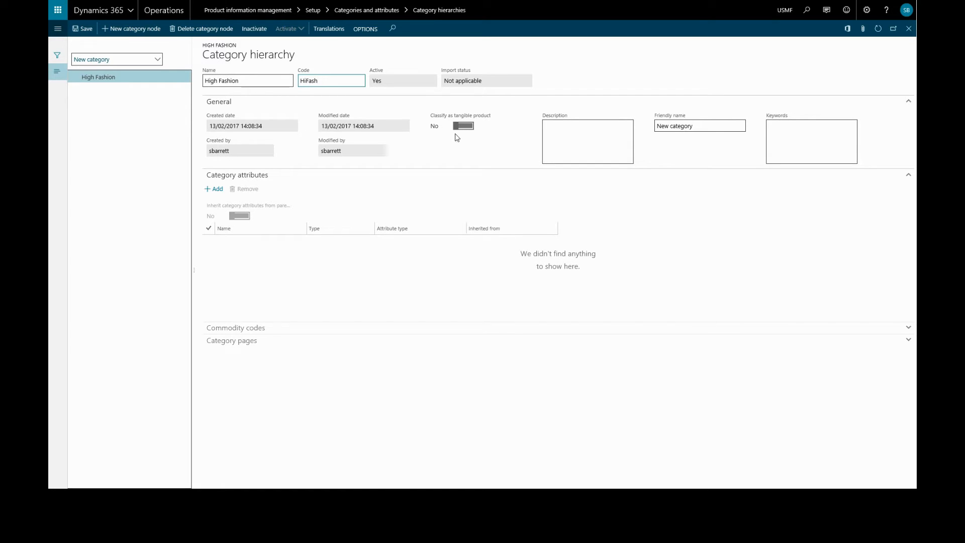
{"action": "left_click", "coordinate": [462, 126]}
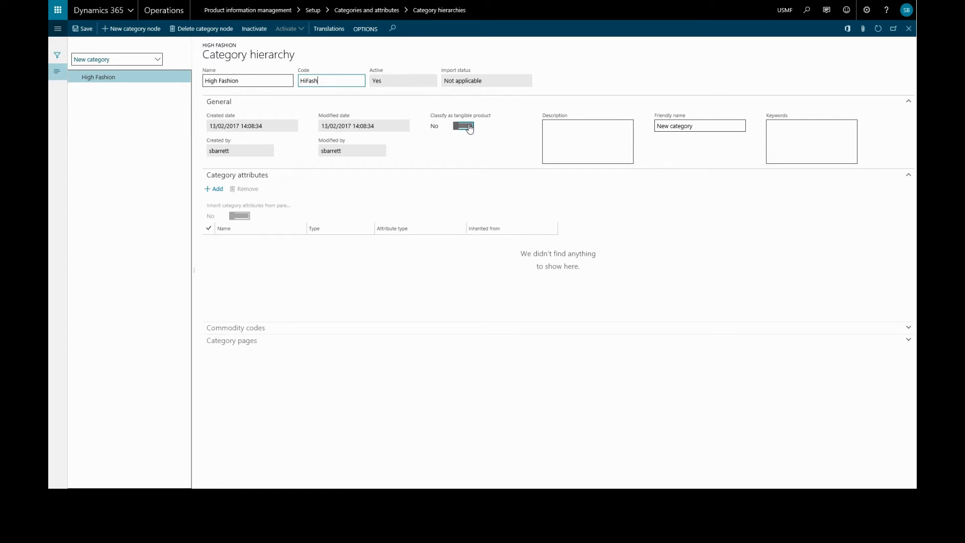
{"action": "left_click", "coordinate": [463, 126]}
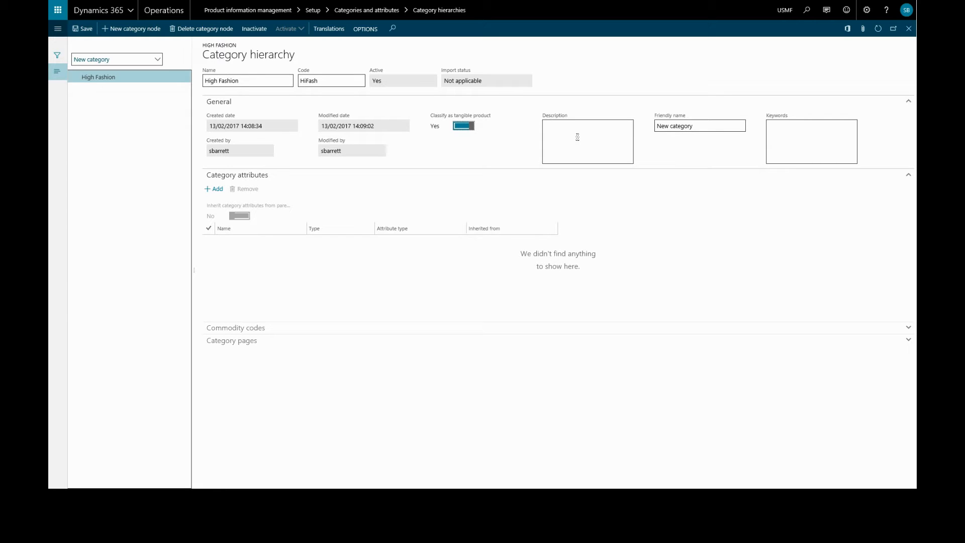
{"action": "mouse_move", "coordinate": [704, 135]}
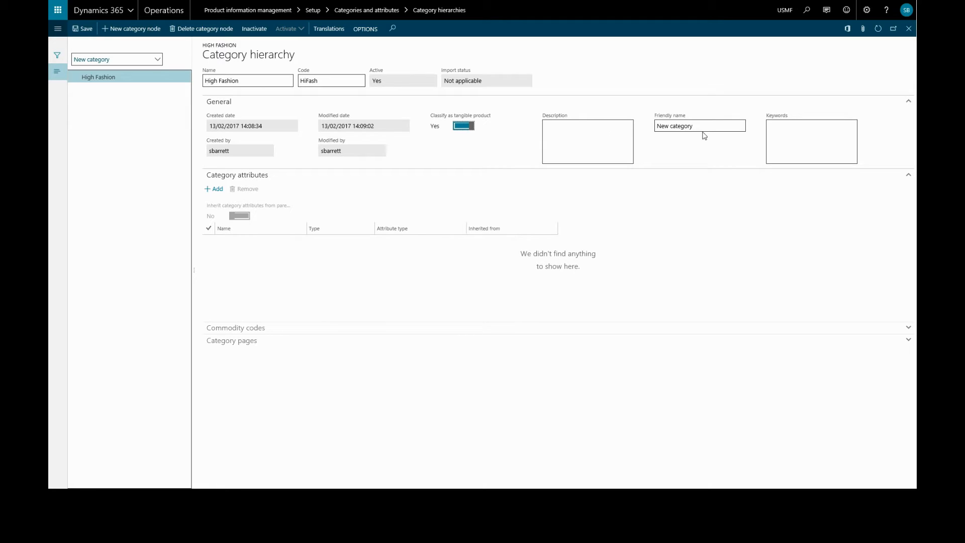
{"action": "mouse_move", "coordinate": [700, 125]}
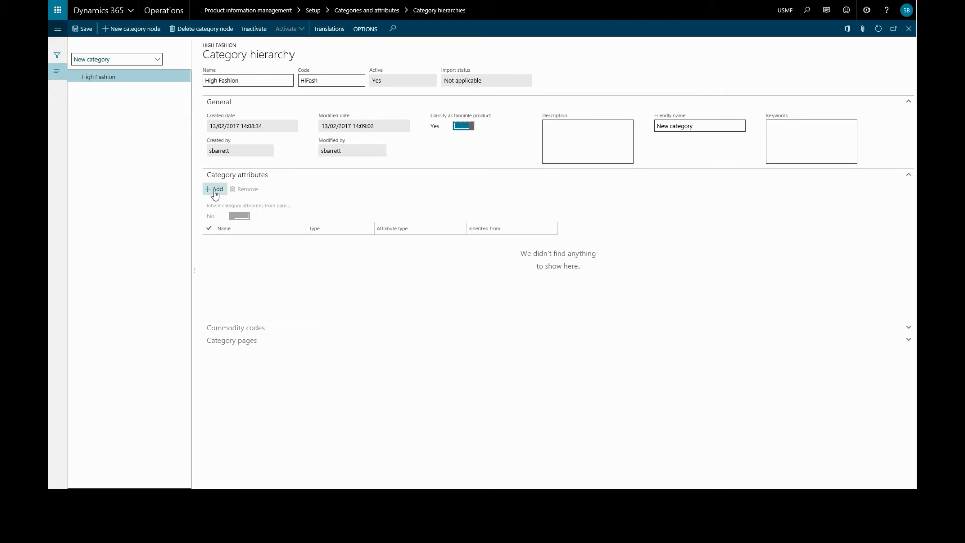
{"action": "left_click", "coordinate": [213, 188]}
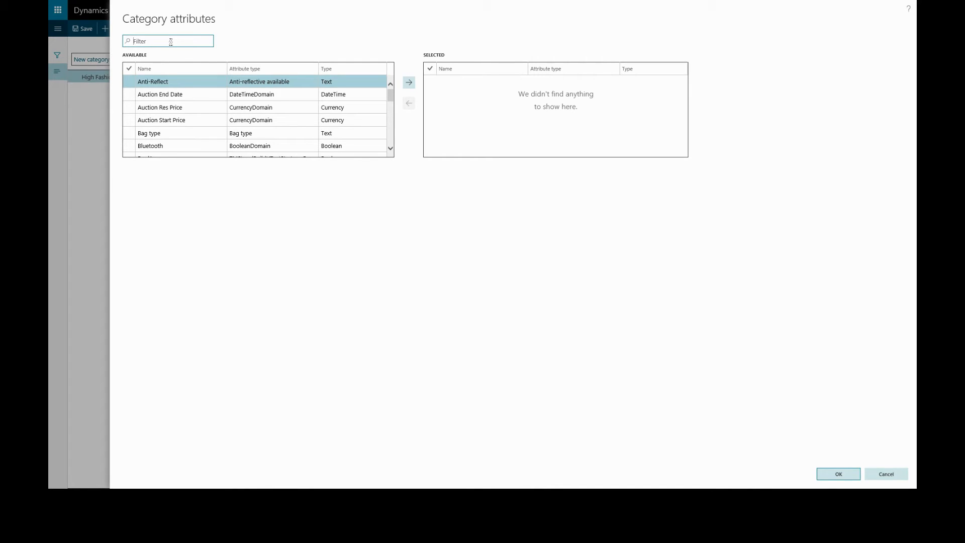
Step: Filter attributes by 'sl' and assign Sleeve type and Sleeved to the category
{"action": "type", "text": "sle"}
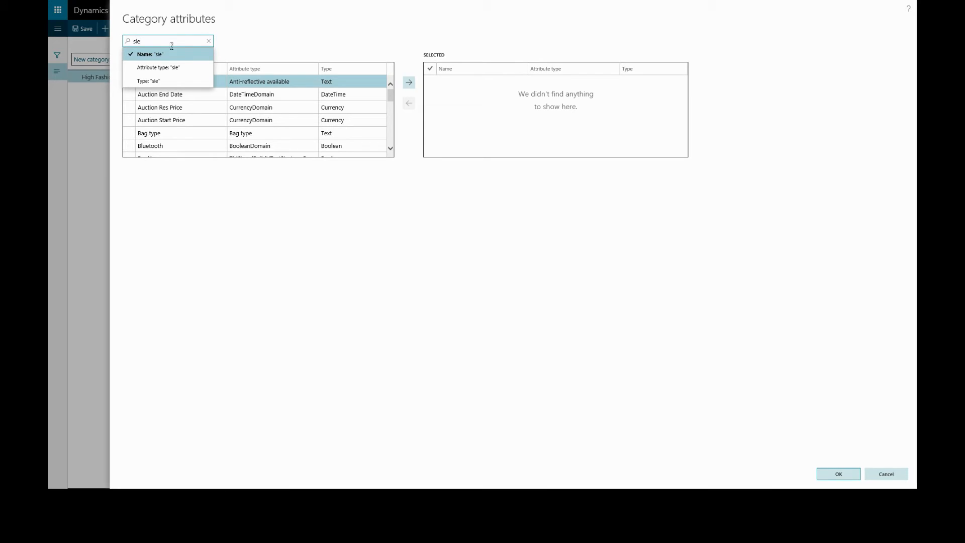
{"action": "left_click", "coordinate": [154, 55]}
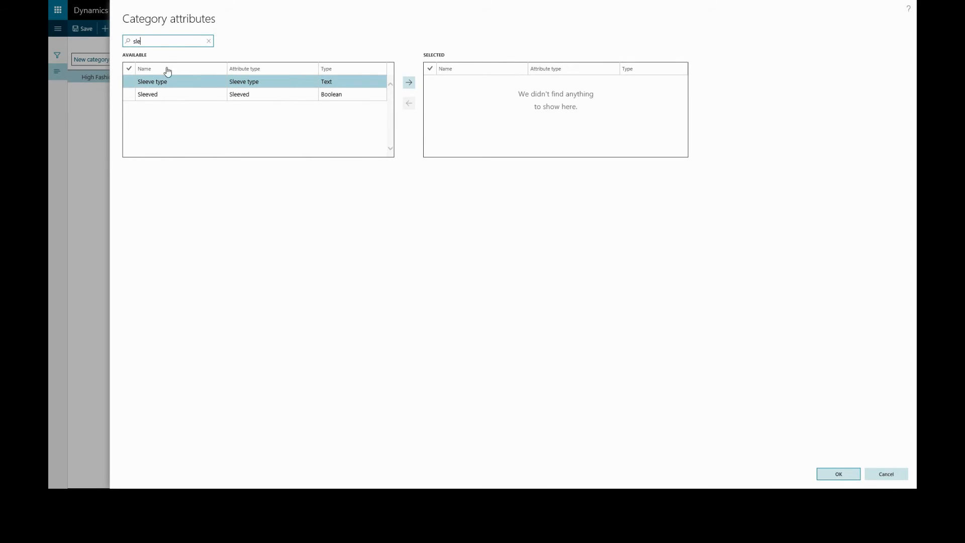
{"action": "left_click", "coordinate": [129, 81]}
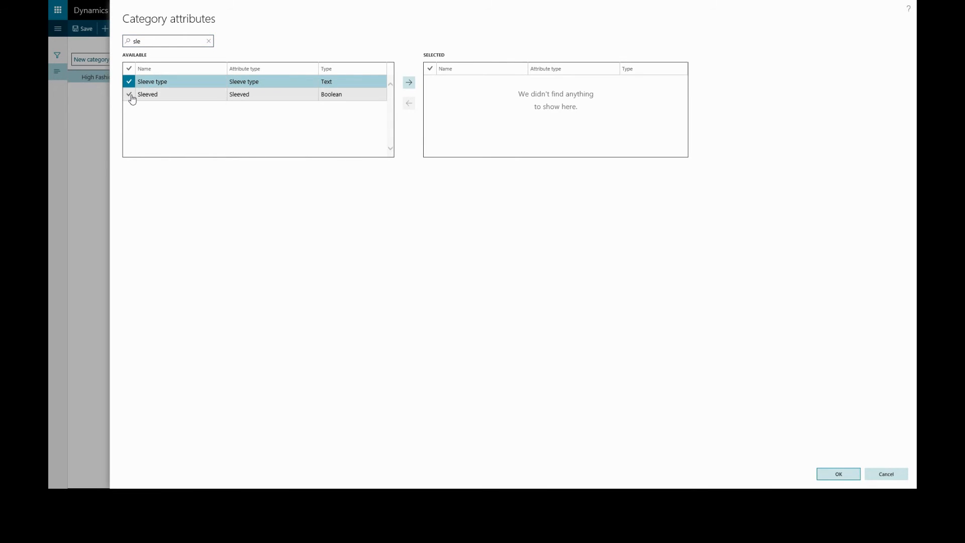
{"action": "left_click", "coordinate": [129, 95]}
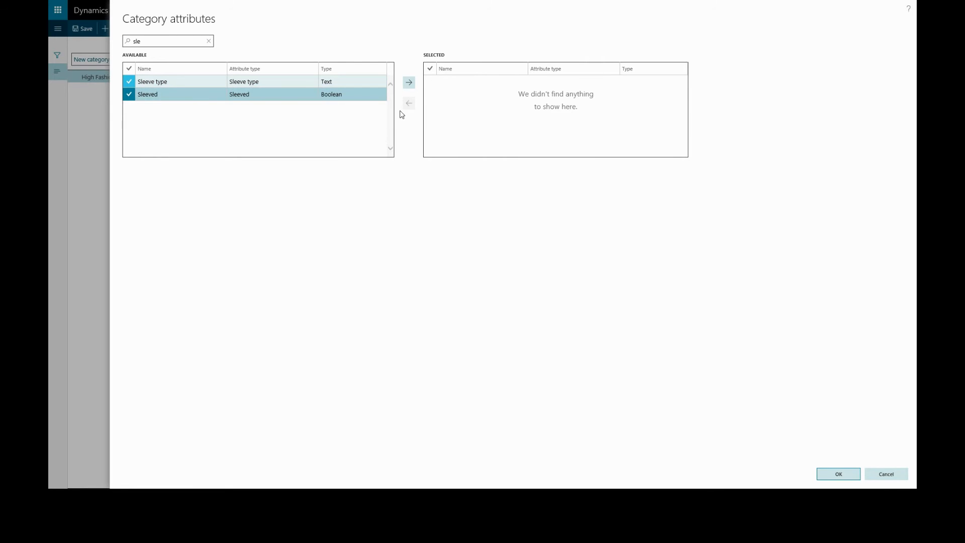
{"action": "left_click", "coordinate": [409, 82]}
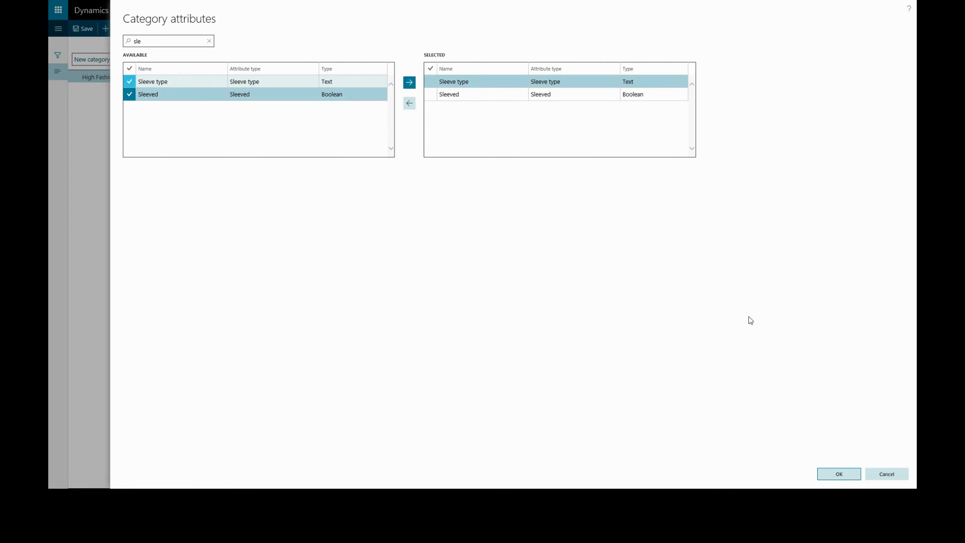
{"action": "left_click", "coordinate": [837, 473]}
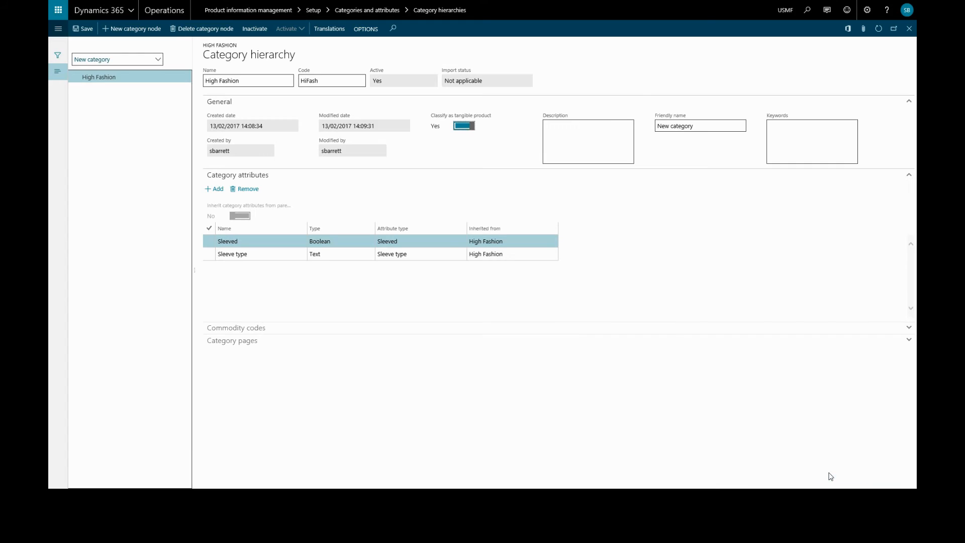
Step: Save High Fashion and add a child category node beneath it
{"action": "left_click", "coordinate": [84, 28]}
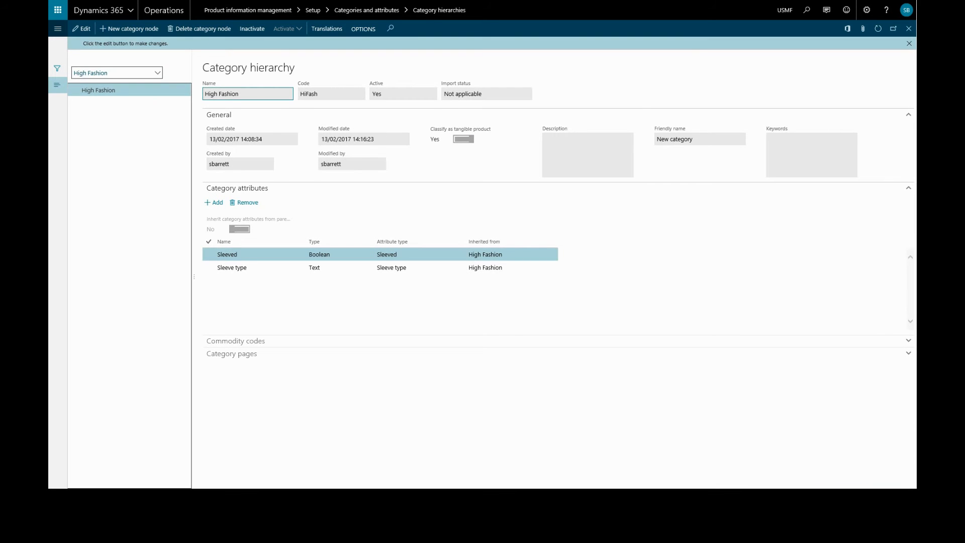
{"action": "mouse_move", "coordinate": [180, 103]}
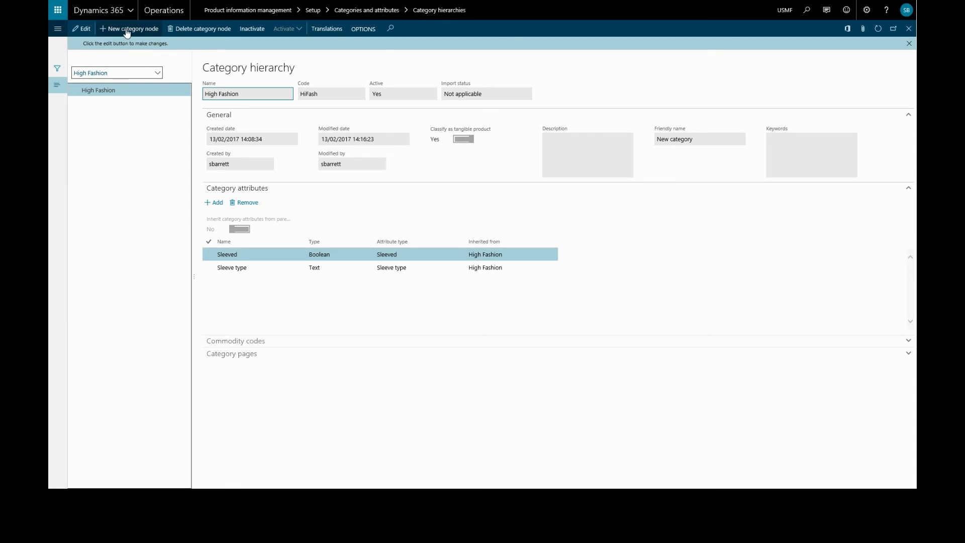
{"action": "left_click", "coordinate": [133, 28]}
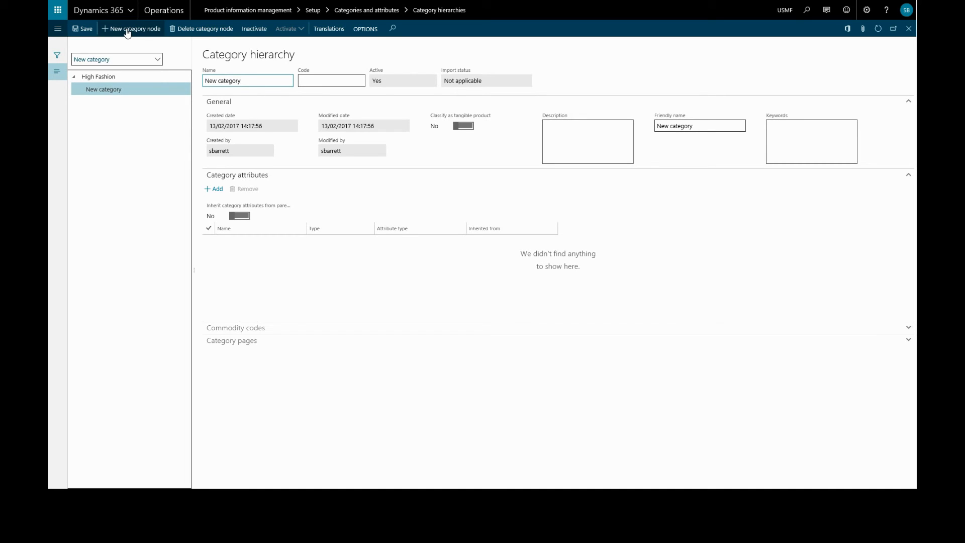
{"action": "left_click", "coordinate": [247, 80]}
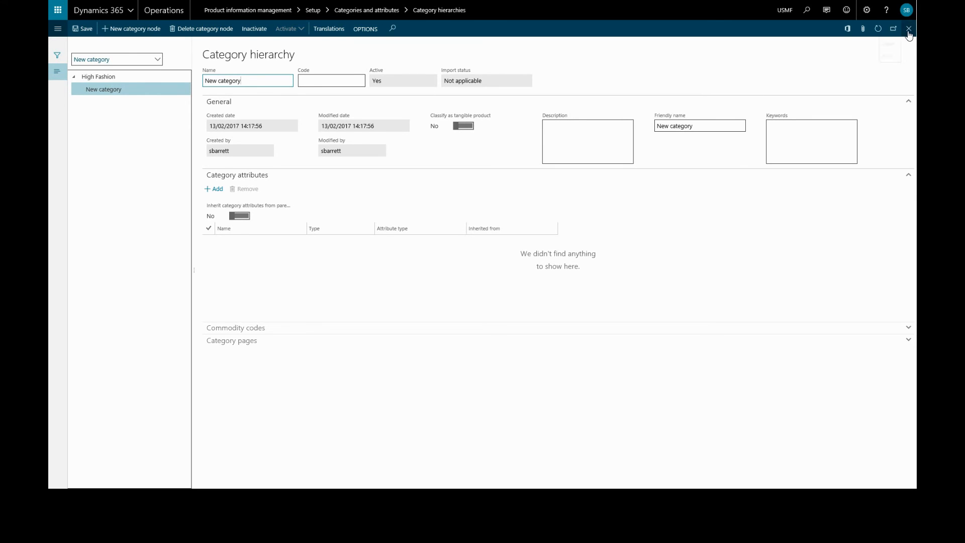
Step: Close the editor and open Associate hierarchy type for High Fashion
{"action": "left_click", "coordinate": [909, 28]}
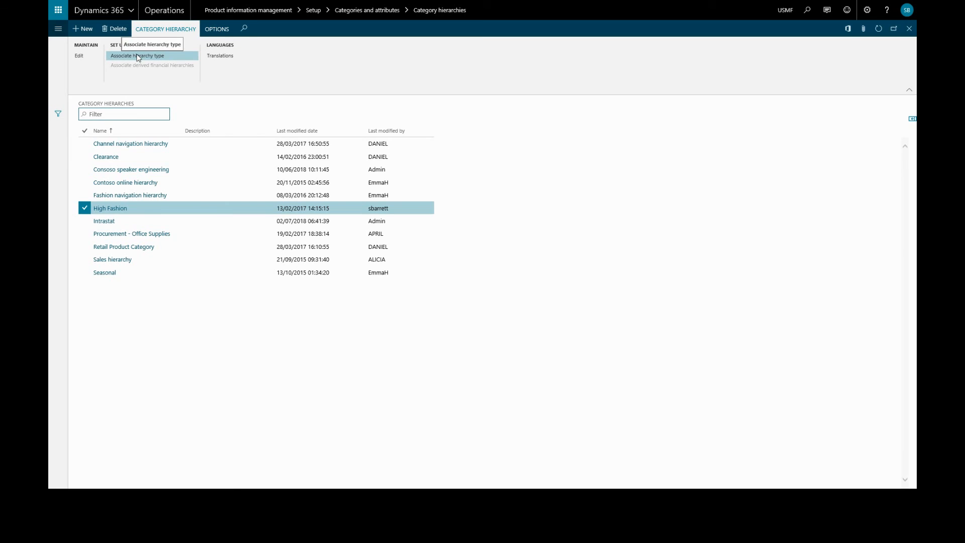
{"action": "left_click", "coordinate": [137, 56]}
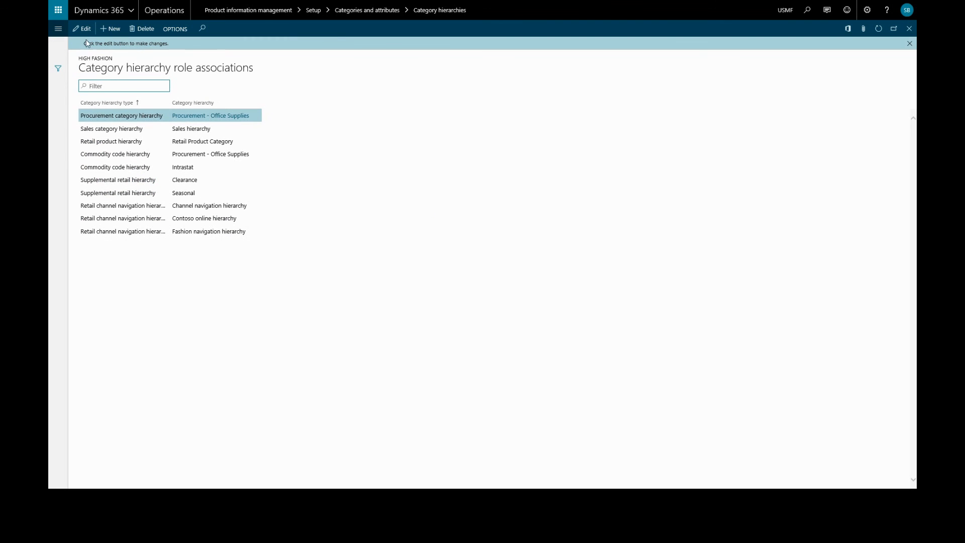
Step: Add an association pairing Supplemental retail hierarchy type with the High Fashion hierarchy
{"action": "left_click", "coordinate": [112, 28]}
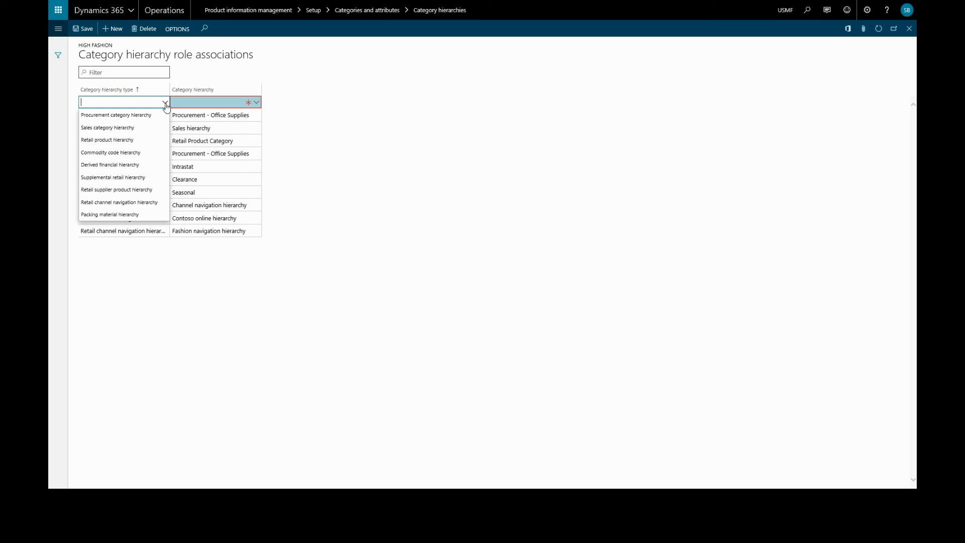
{"action": "mouse_move", "coordinate": [137, 179]}
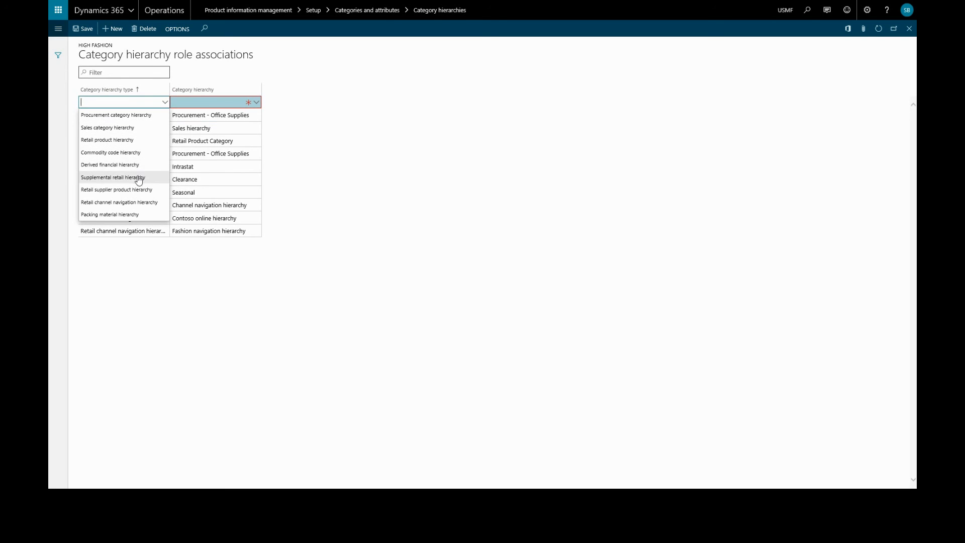
{"action": "left_click", "coordinate": [112, 177]}
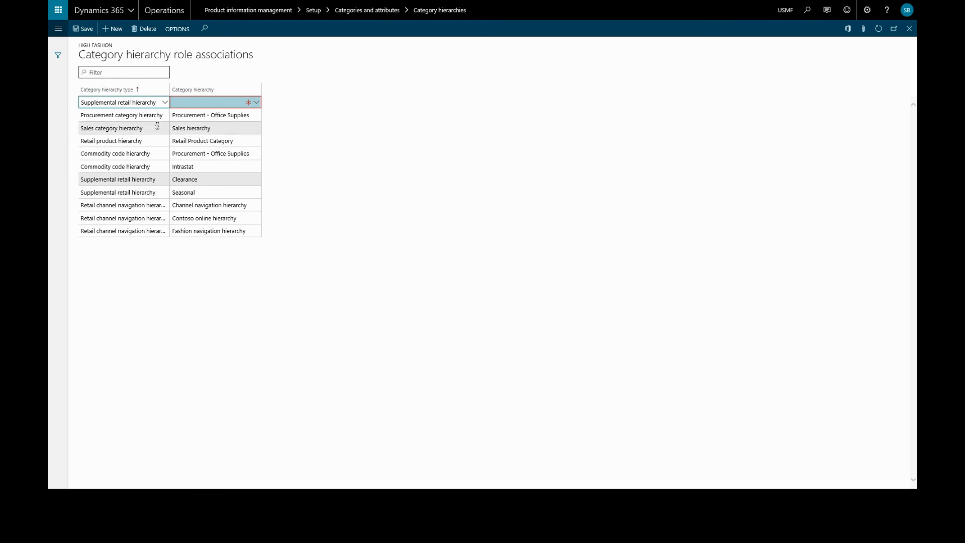
{"action": "left_click", "coordinate": [215, 102]}
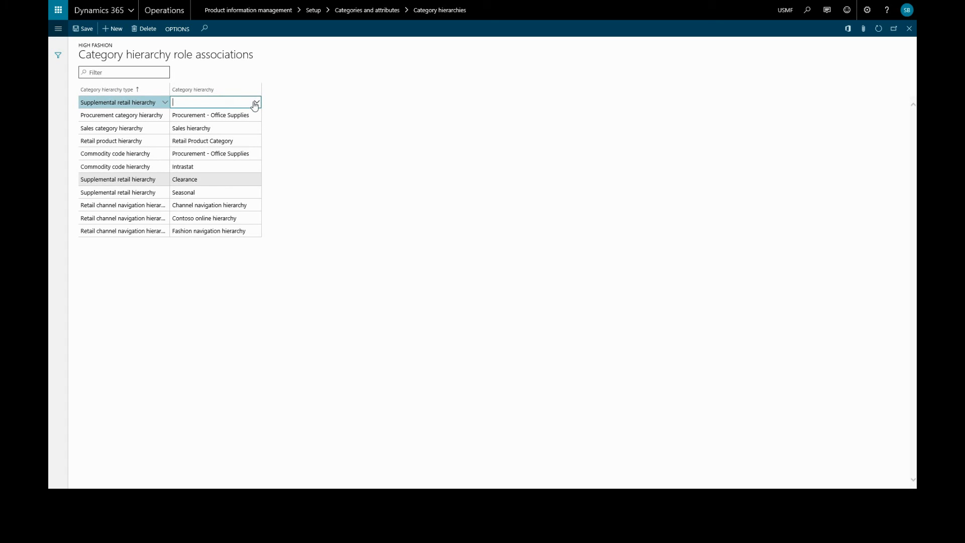
{"action": "left_click", "coordinate": [254, 102]}
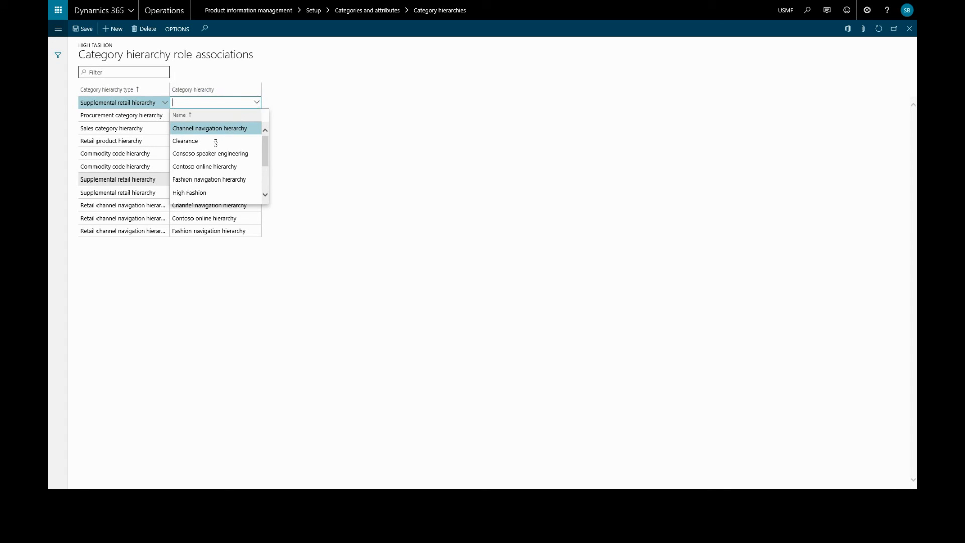
{"action": "left_click", "coordinate": [189, 192]}
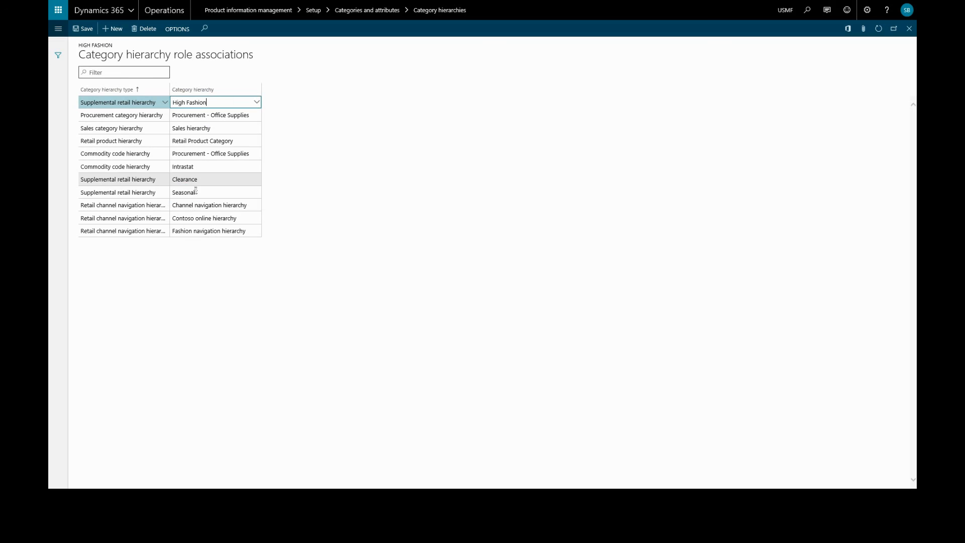